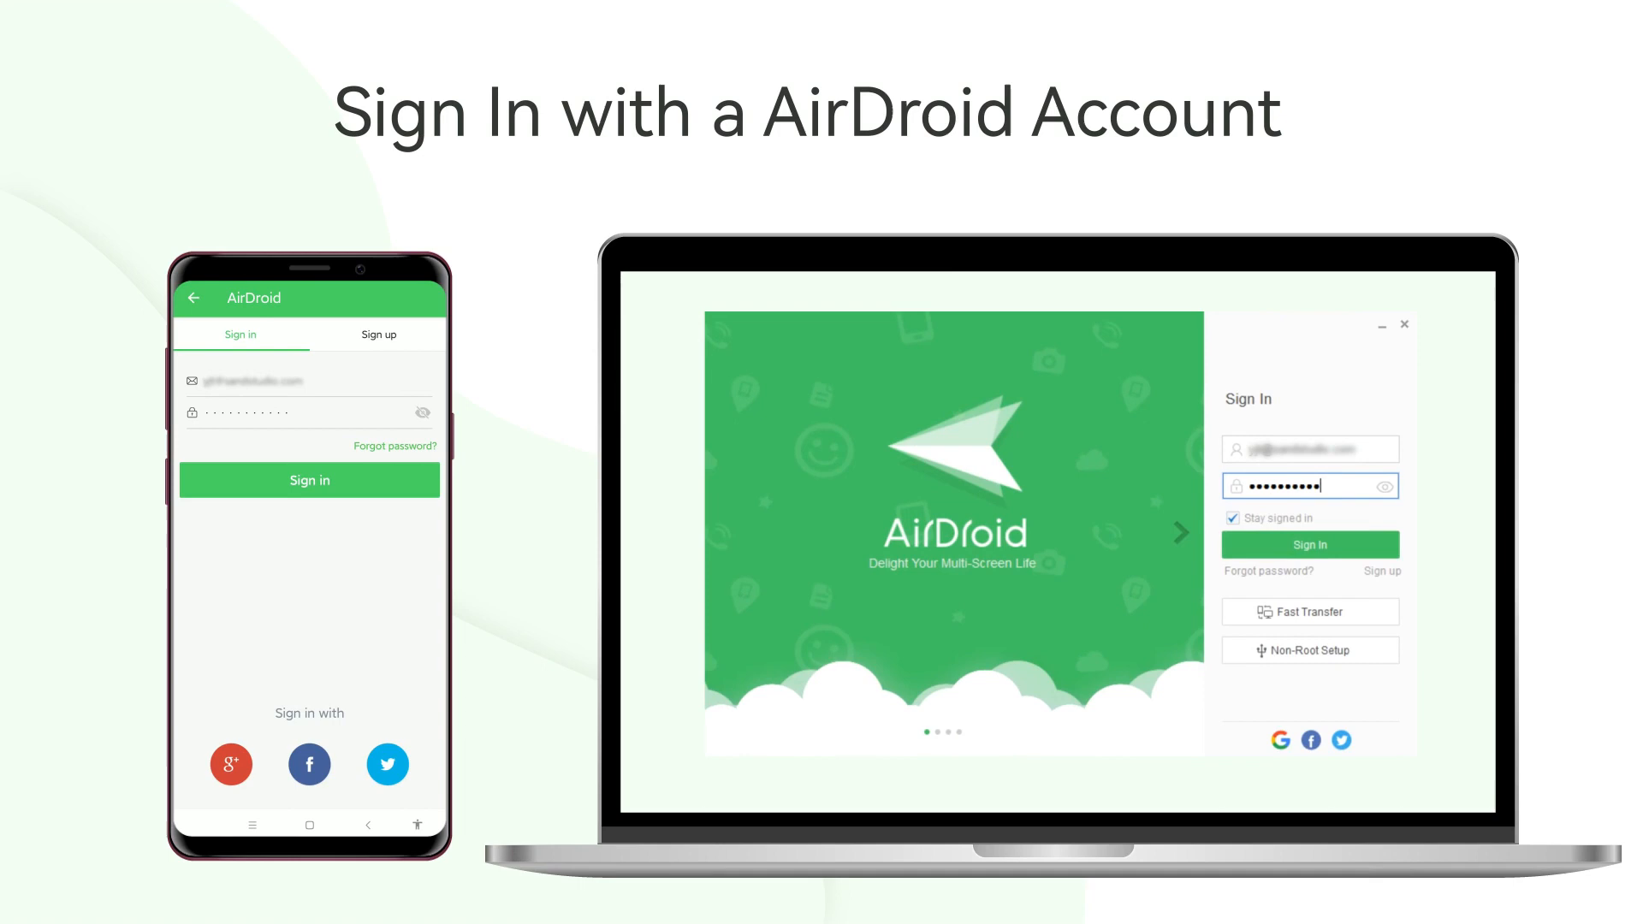
Sign in to the AirDroid account with the entered email and password.
click(1309, 544)
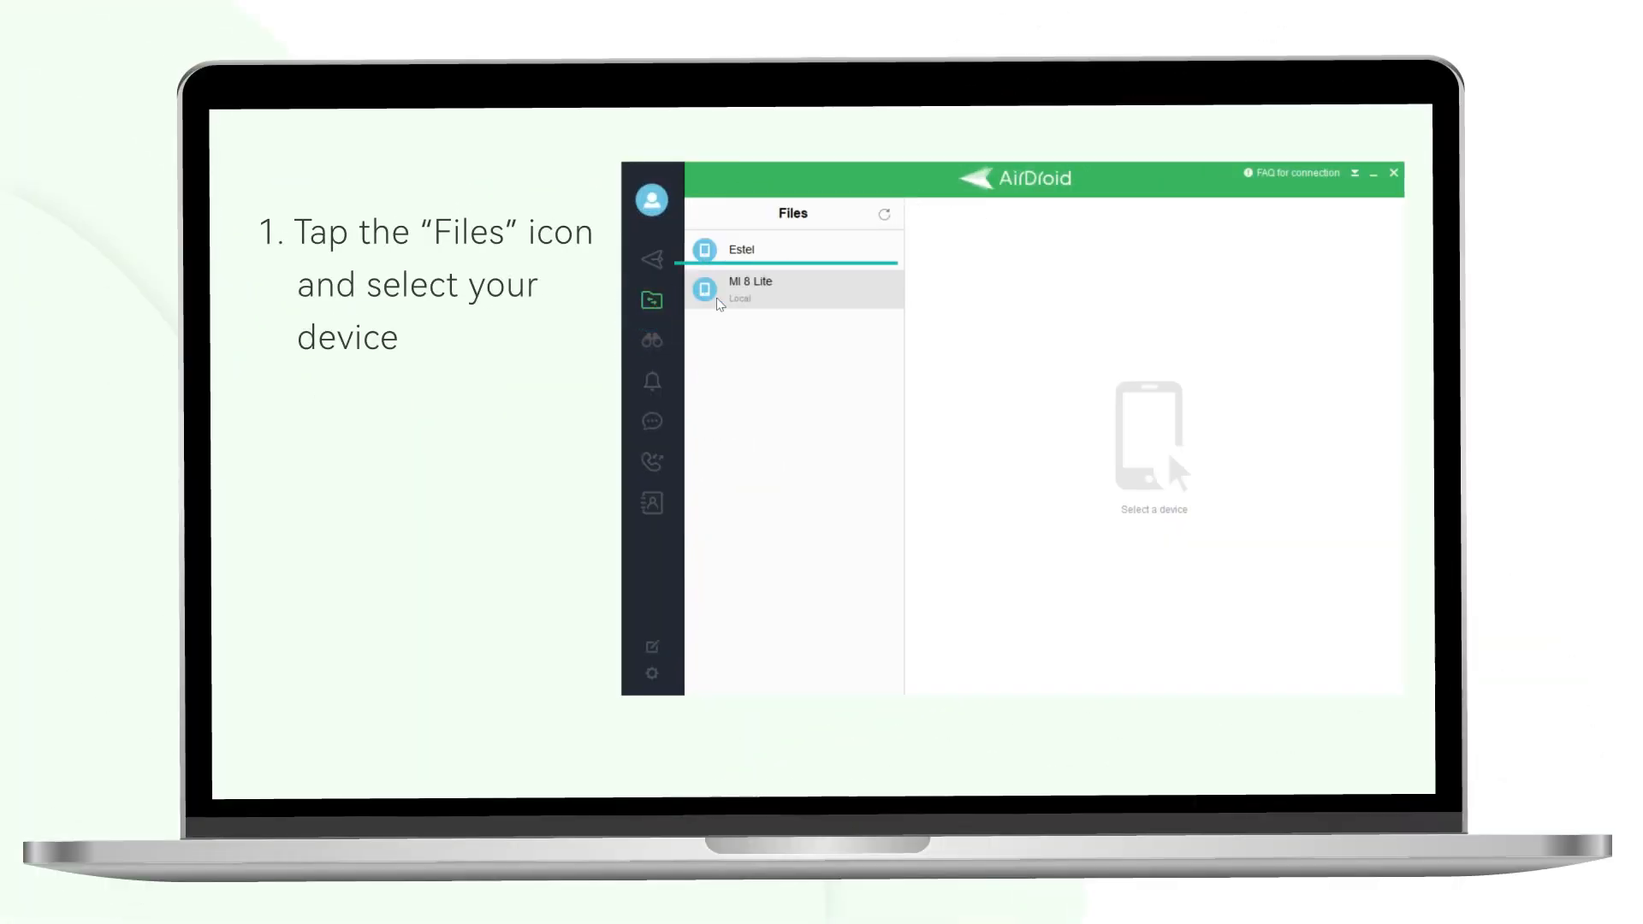
Browse the Mi 8 Lite's files and view actions for the first song in Music.
click(750, 288)
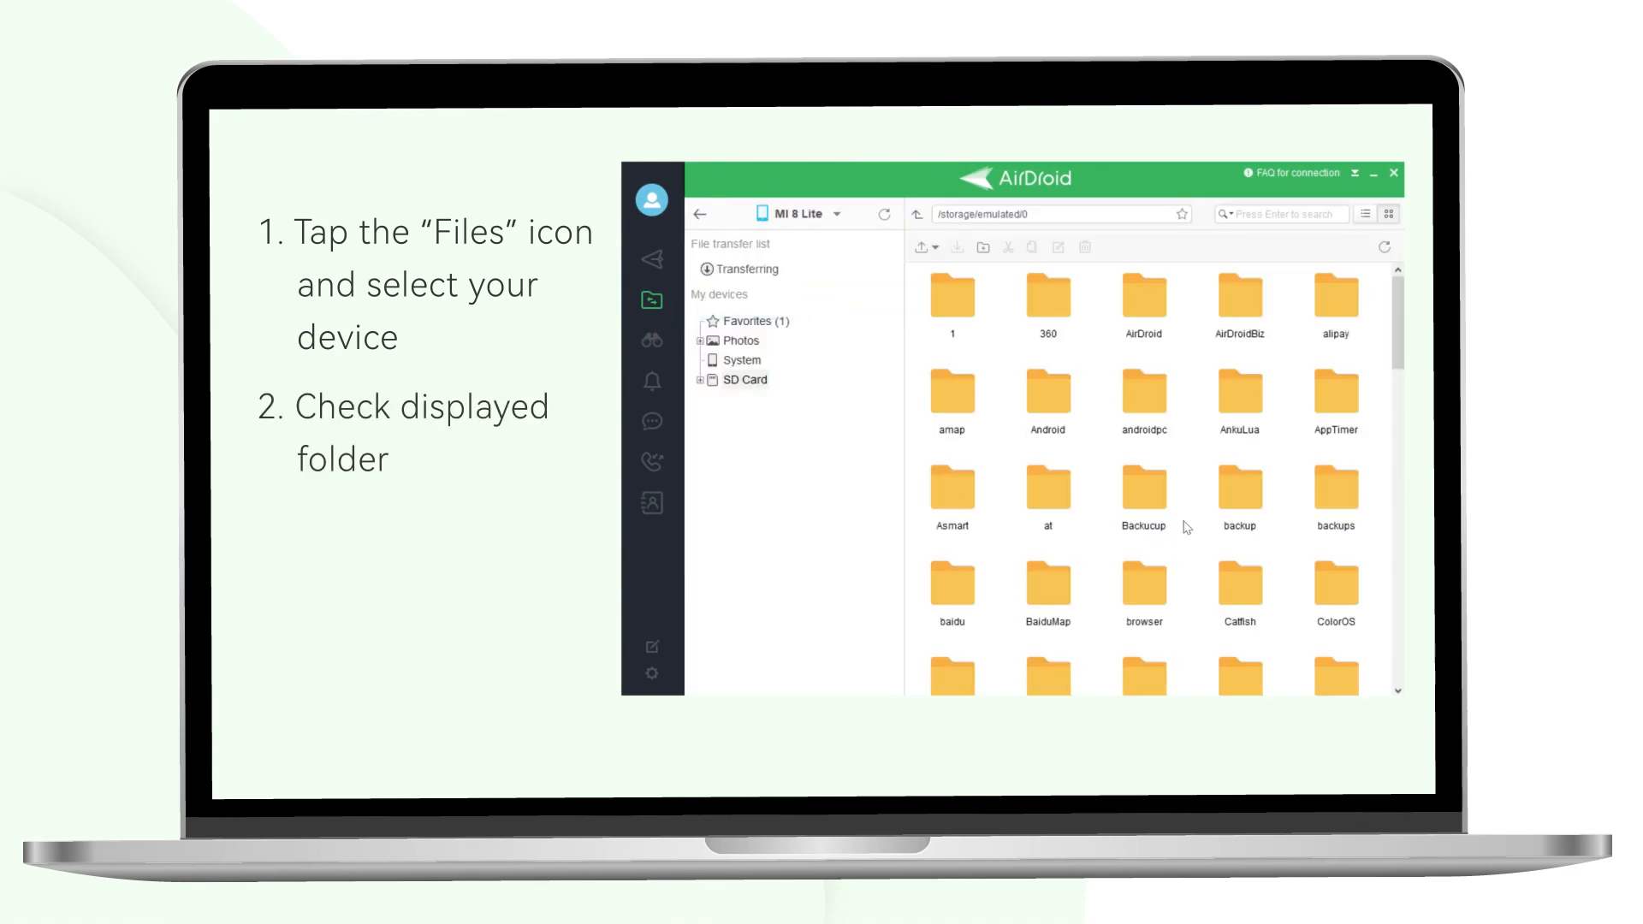
scroll(down, 3)
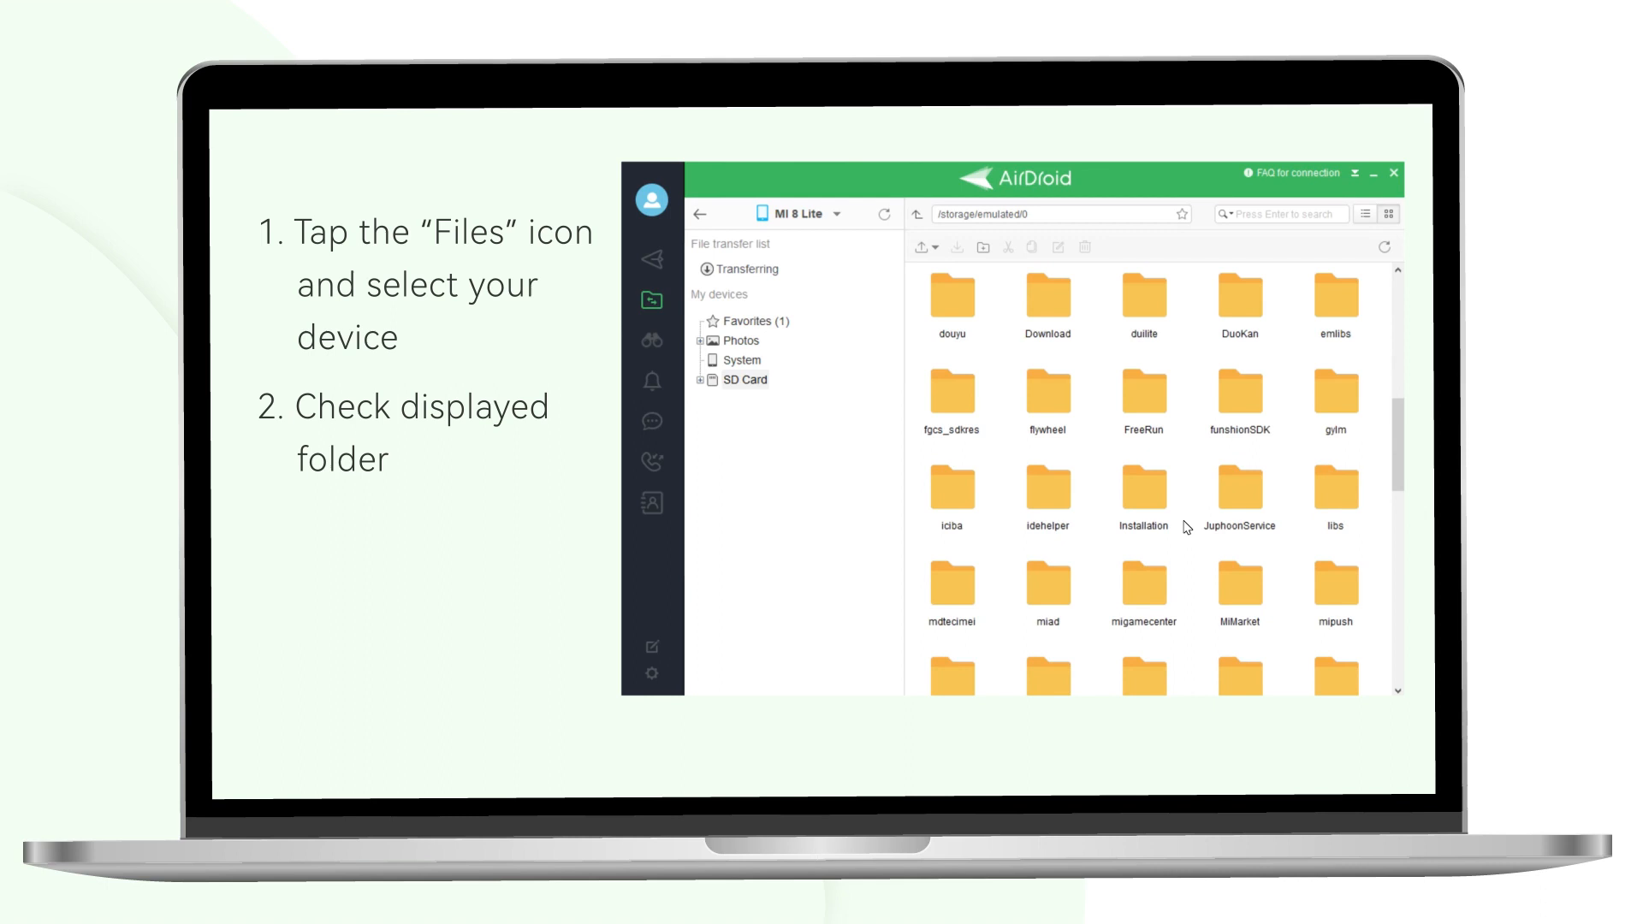
scroll(down, 3)
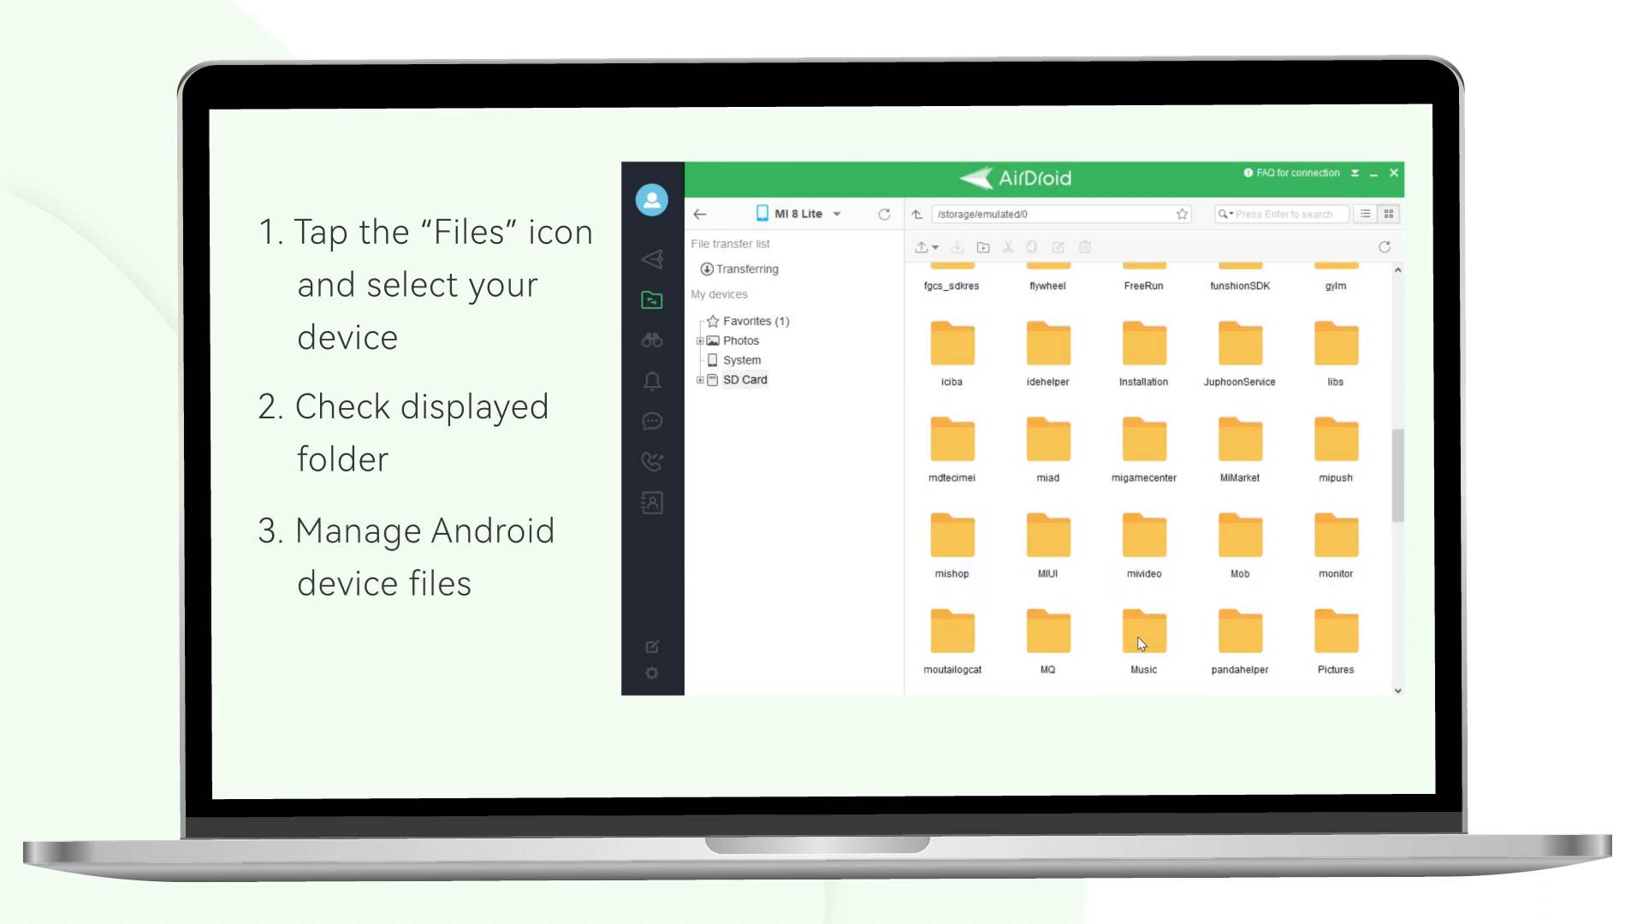
double_click(1141, 631)
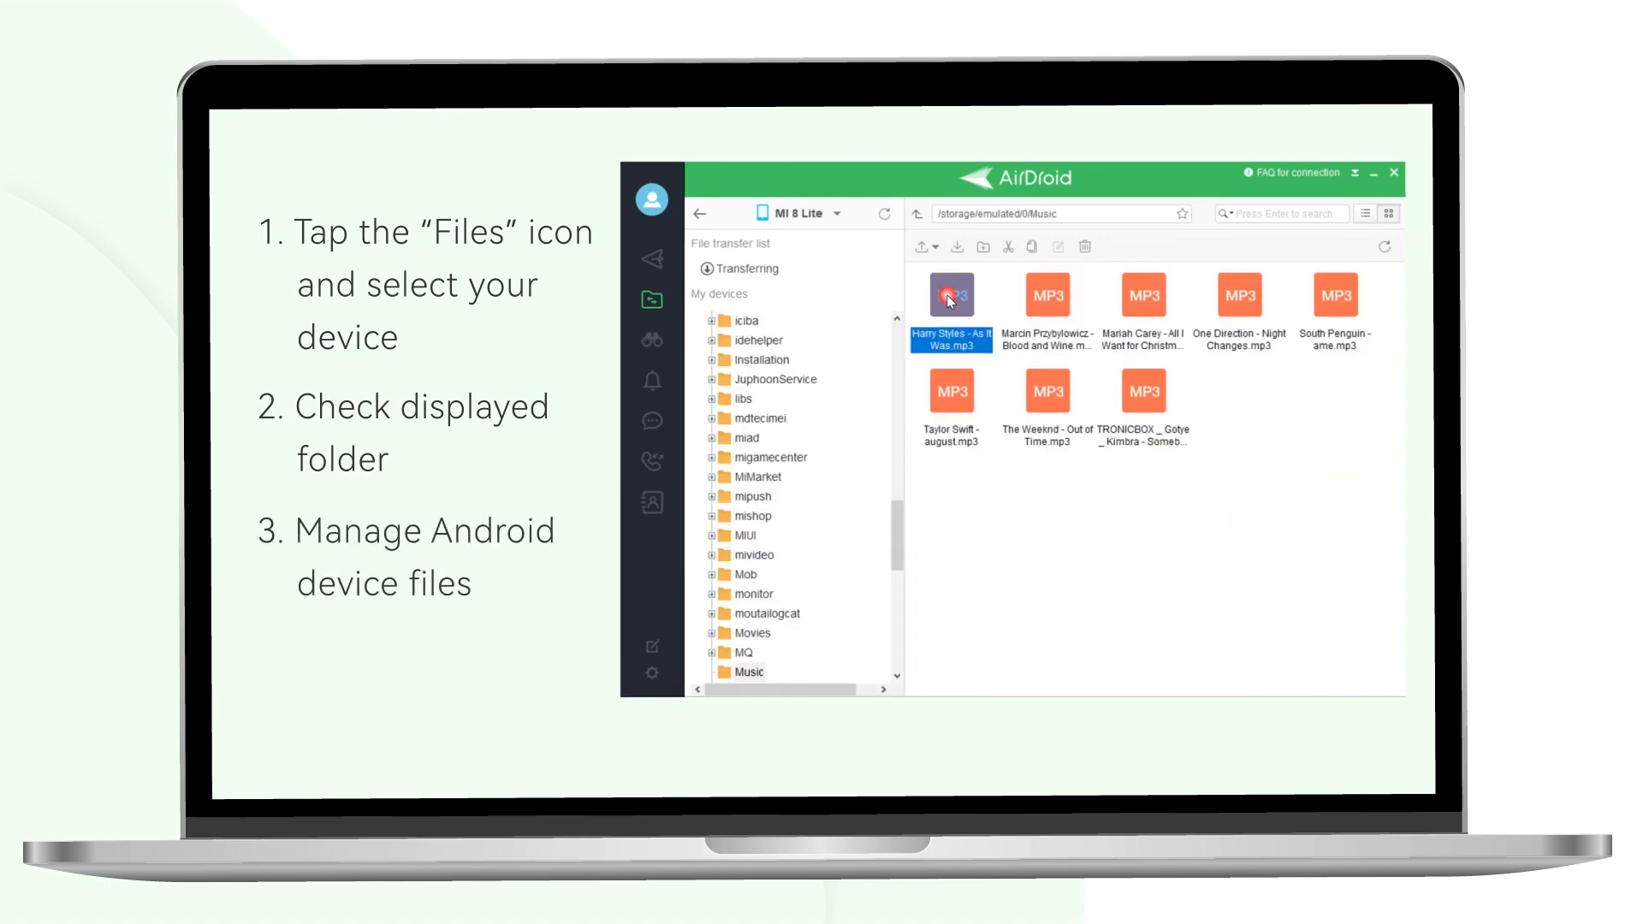
right_click(950, 298)
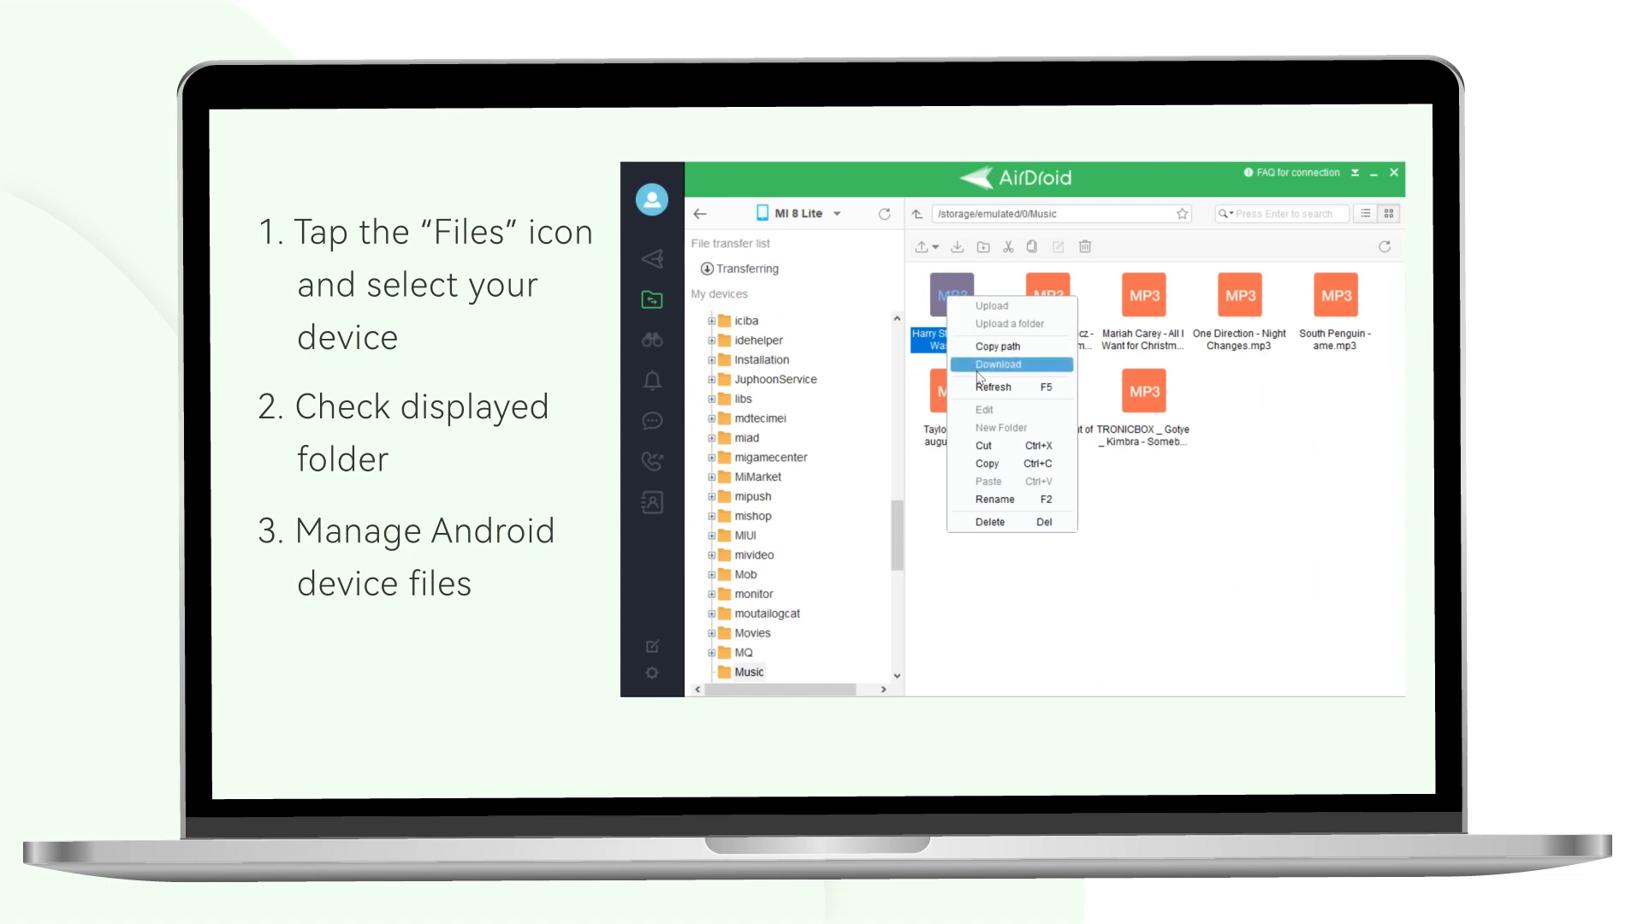
mouse_move(982, 566)
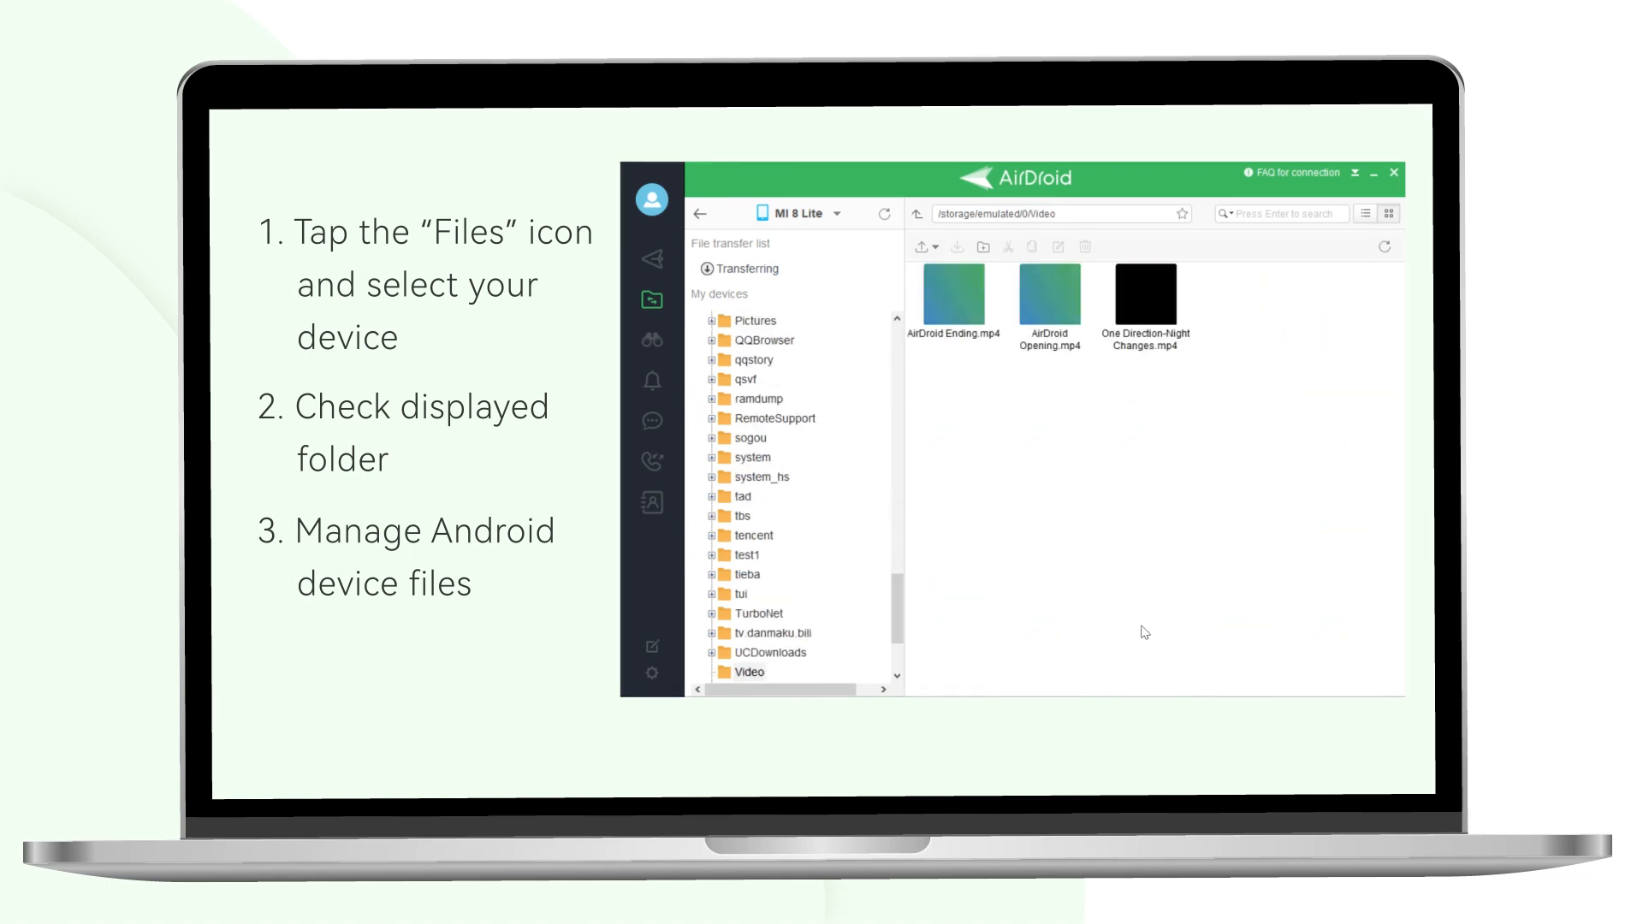
Browse the Video/AirDroid folder, then delete a selected photo from Photos and confirm.
click(982, 246)
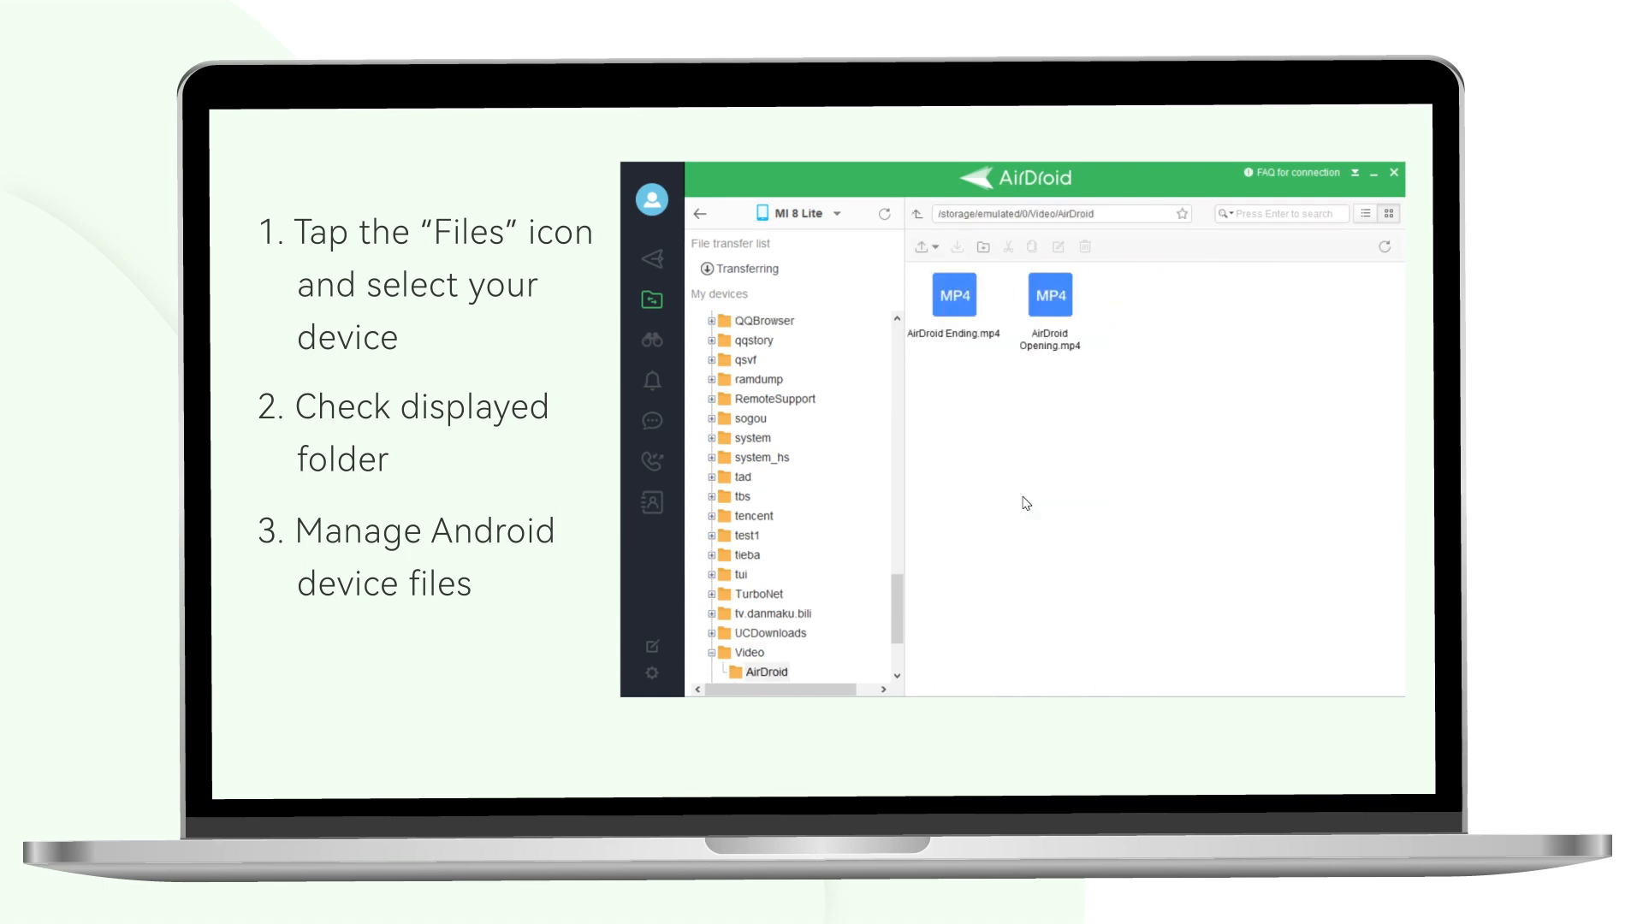
click(1085, 215)
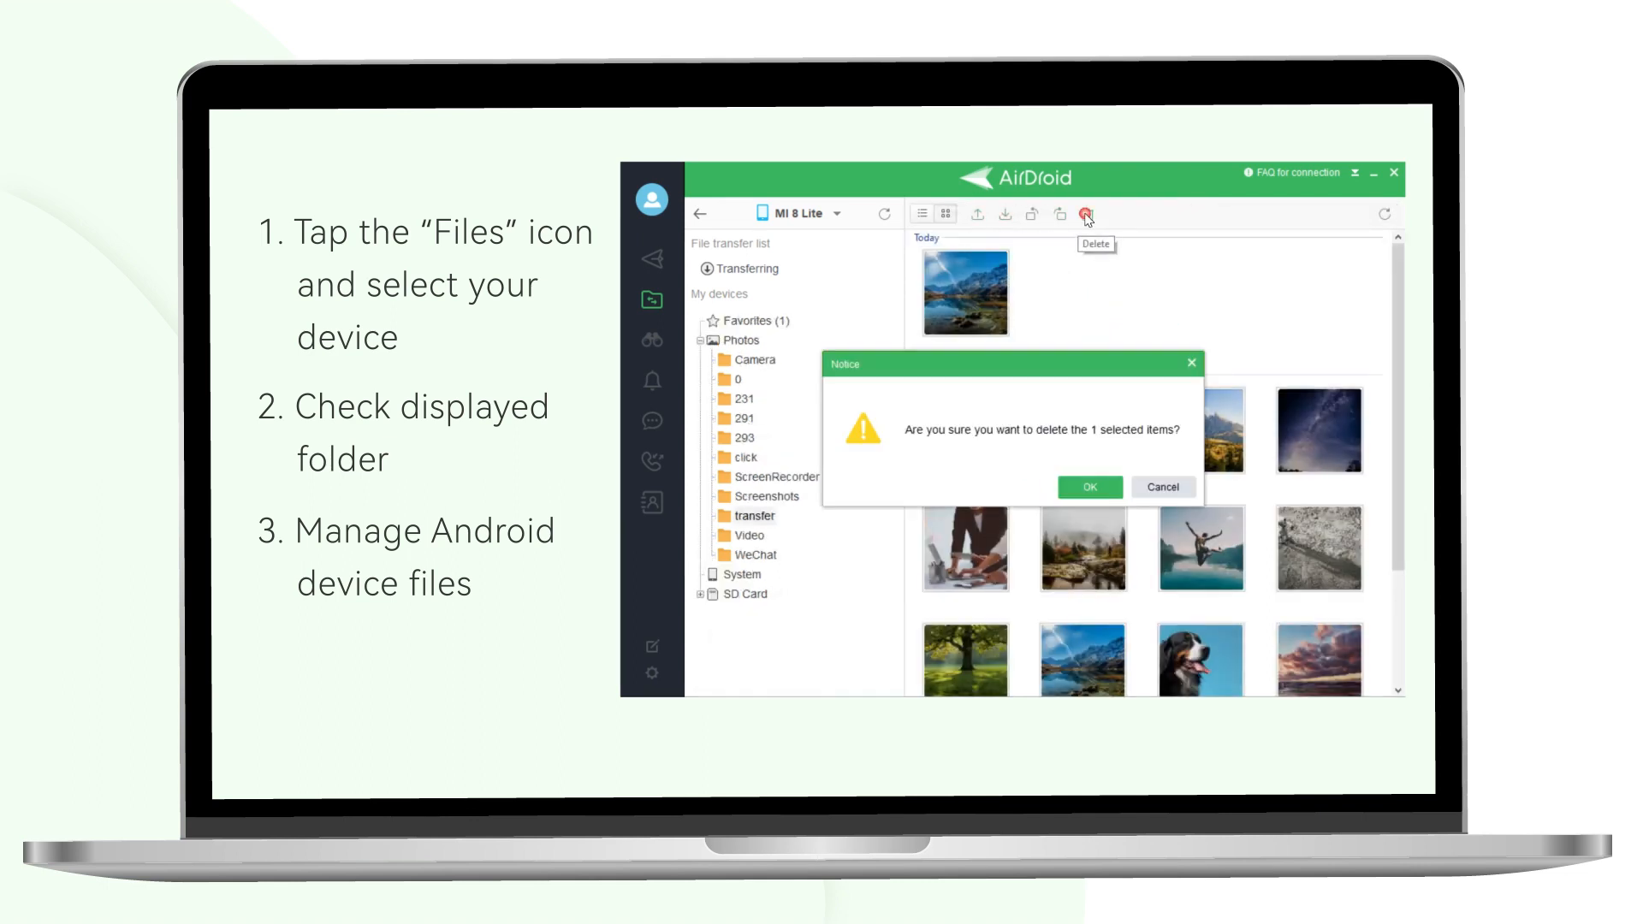
click(1088, 486)
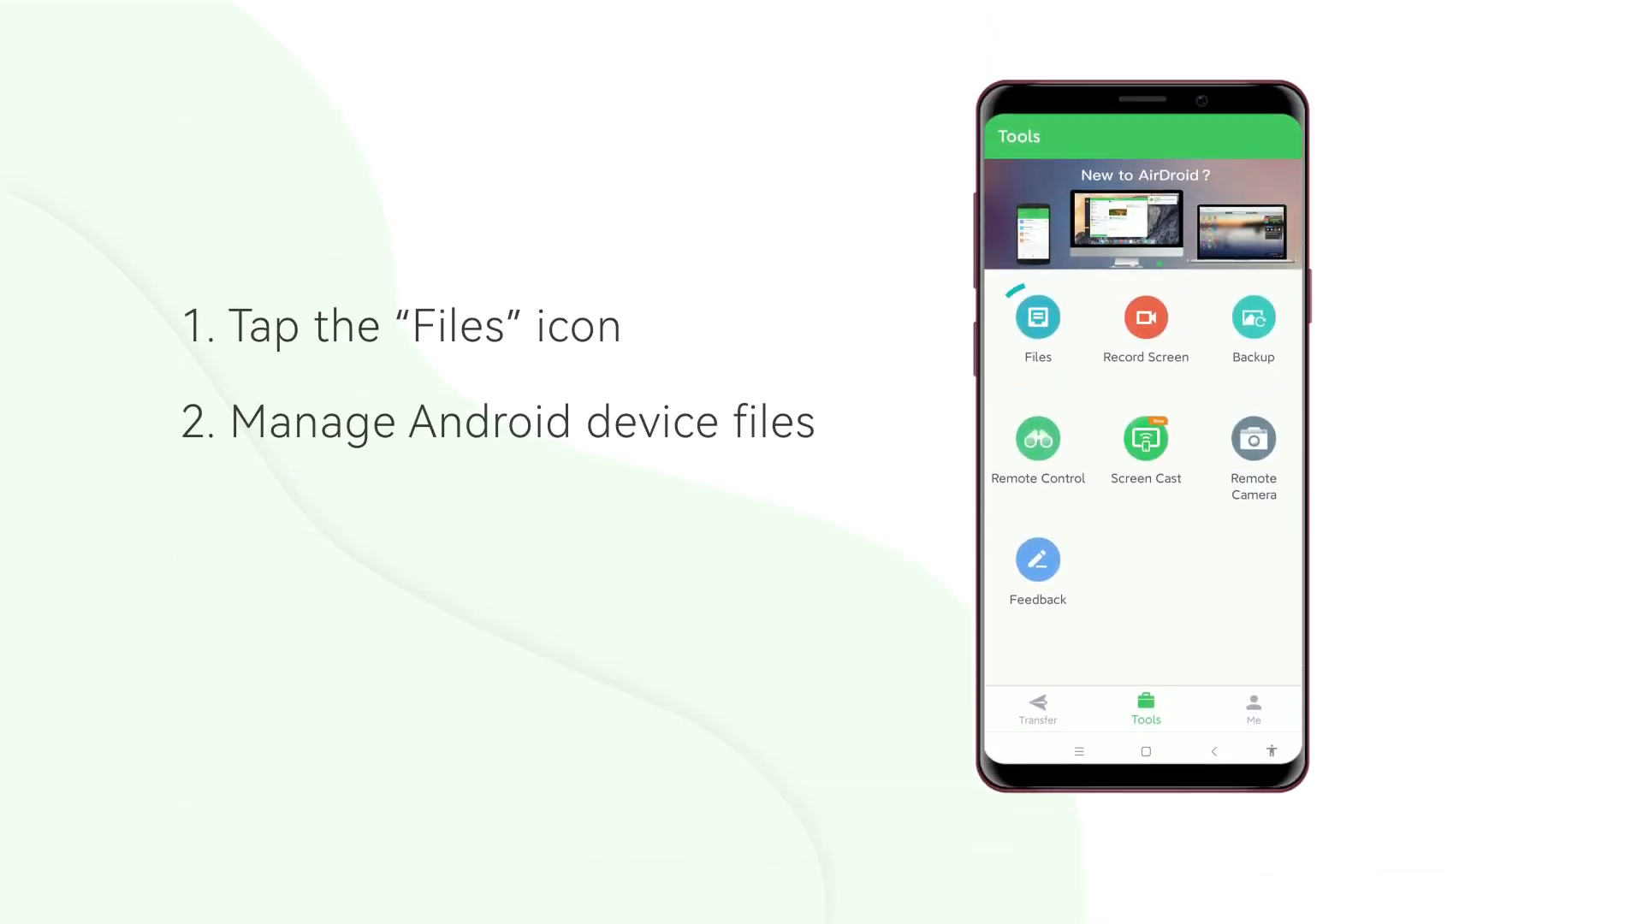
On the phone, browse Music via Tools > Files, then check a photo in Received.
click(1037, 317)
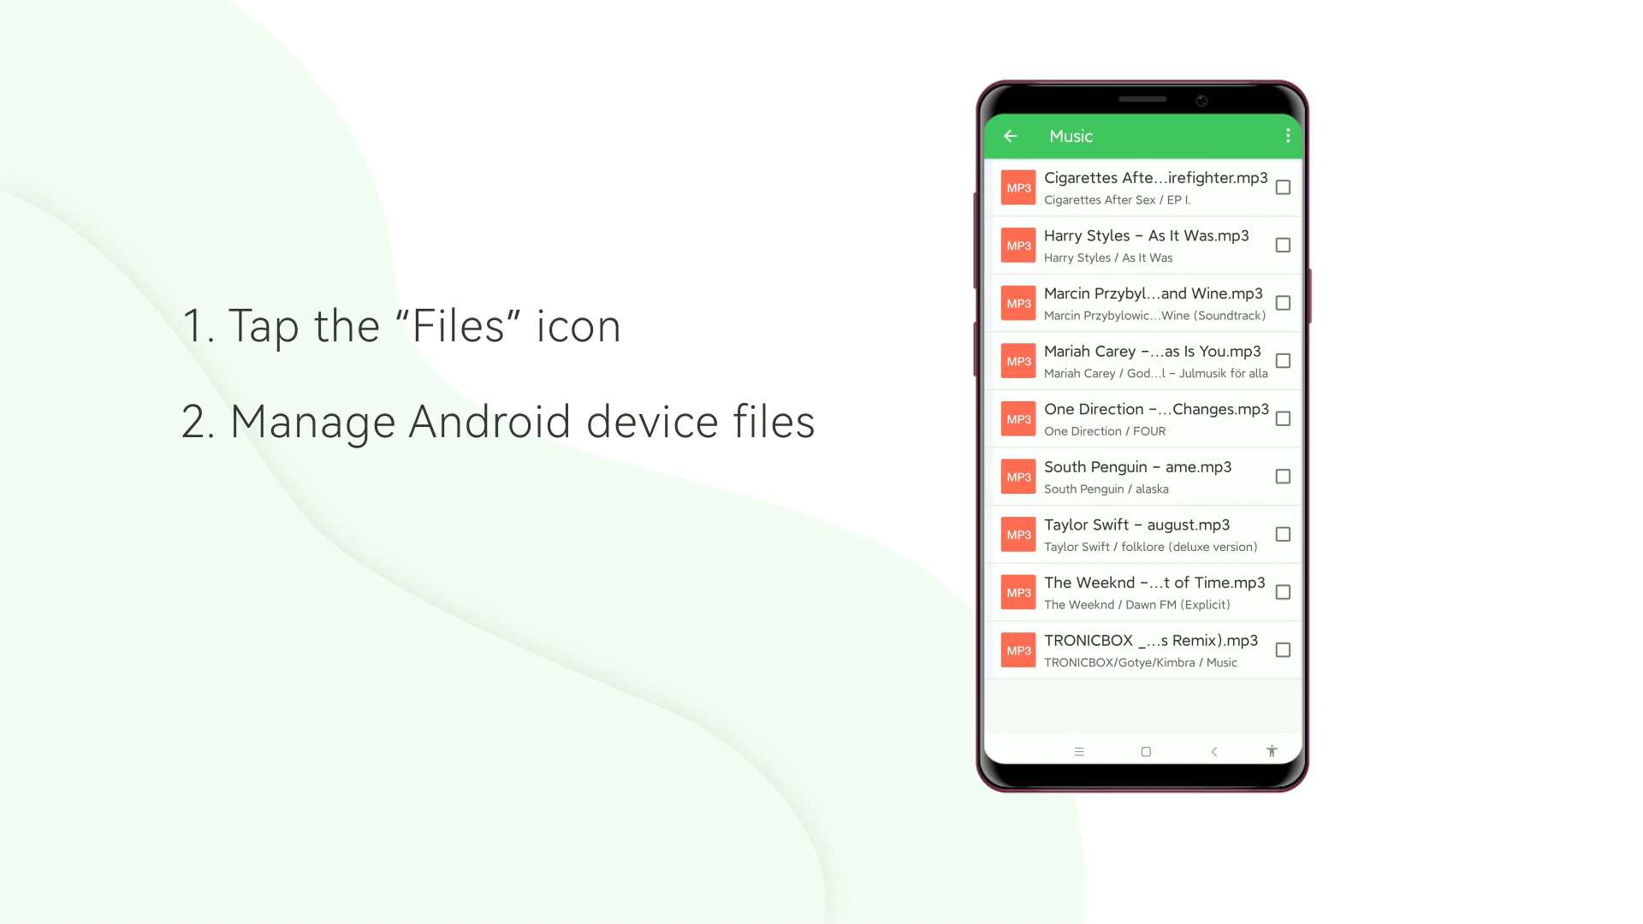
click(1013, 710)
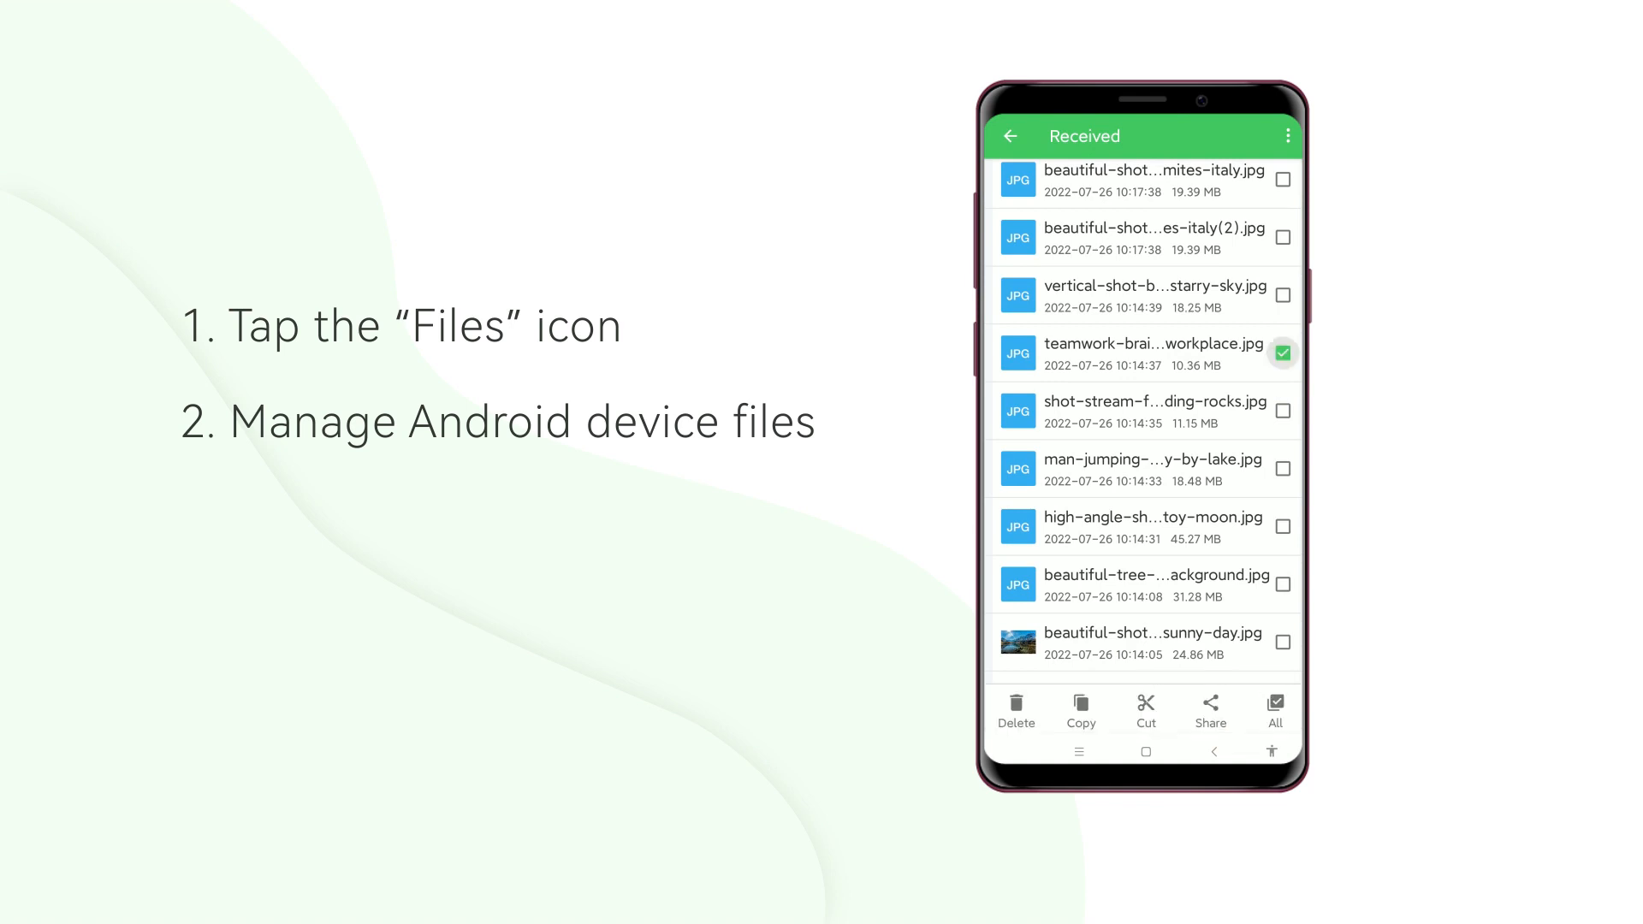
click(1208, 710)
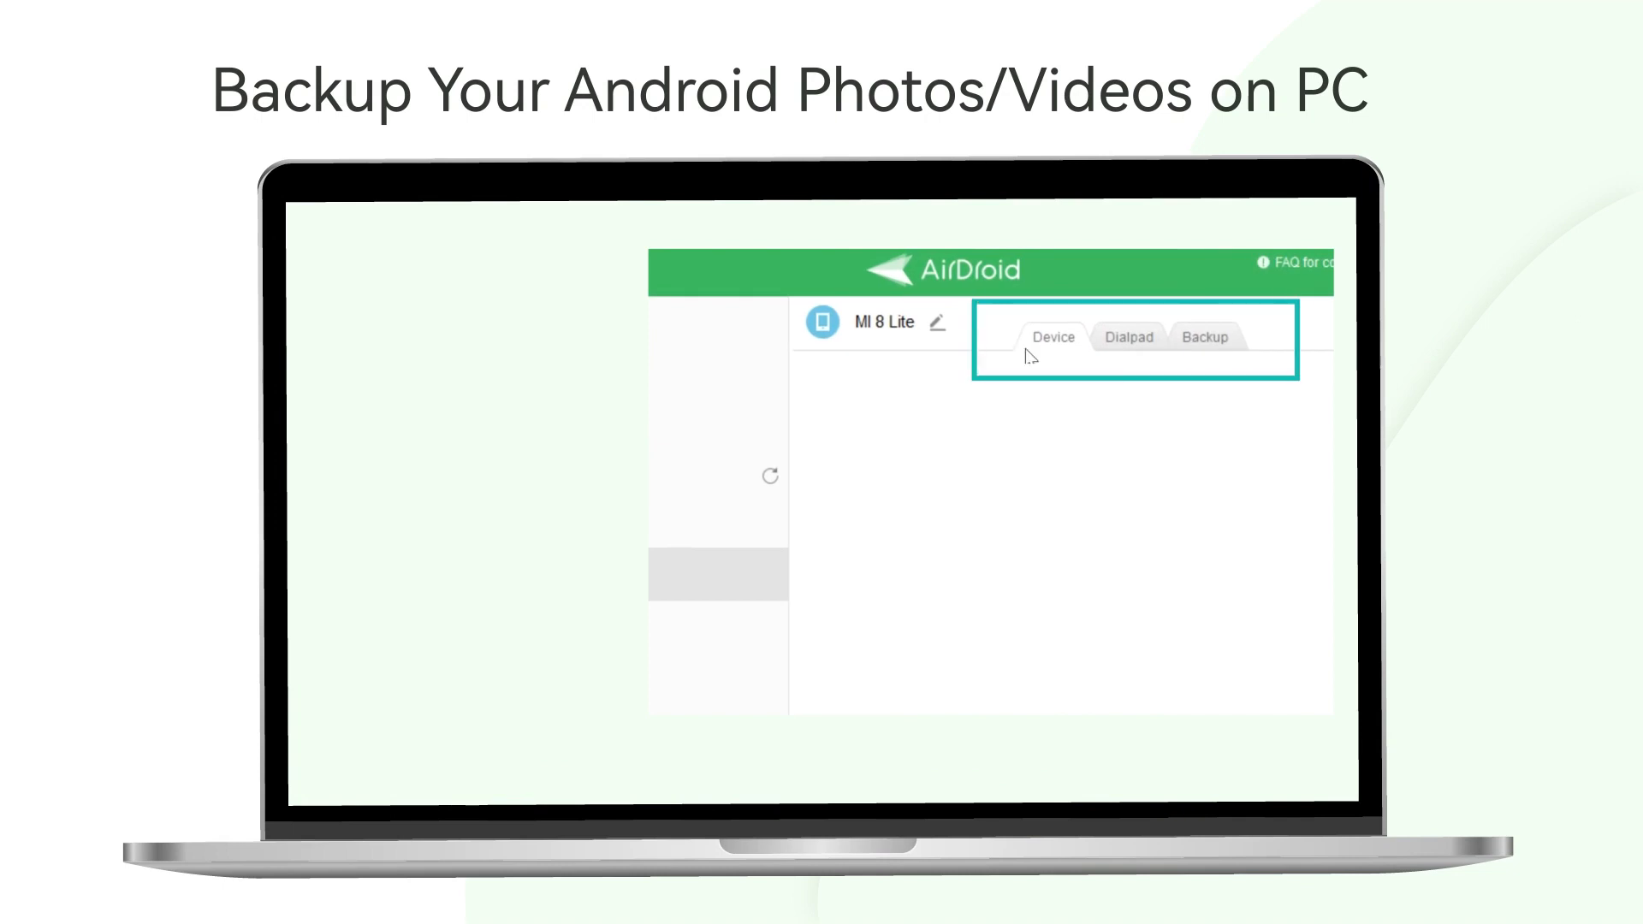
Back up the Mi 8 Lite's photos and videos to the computer from its Backup page.
click(1205, 337)
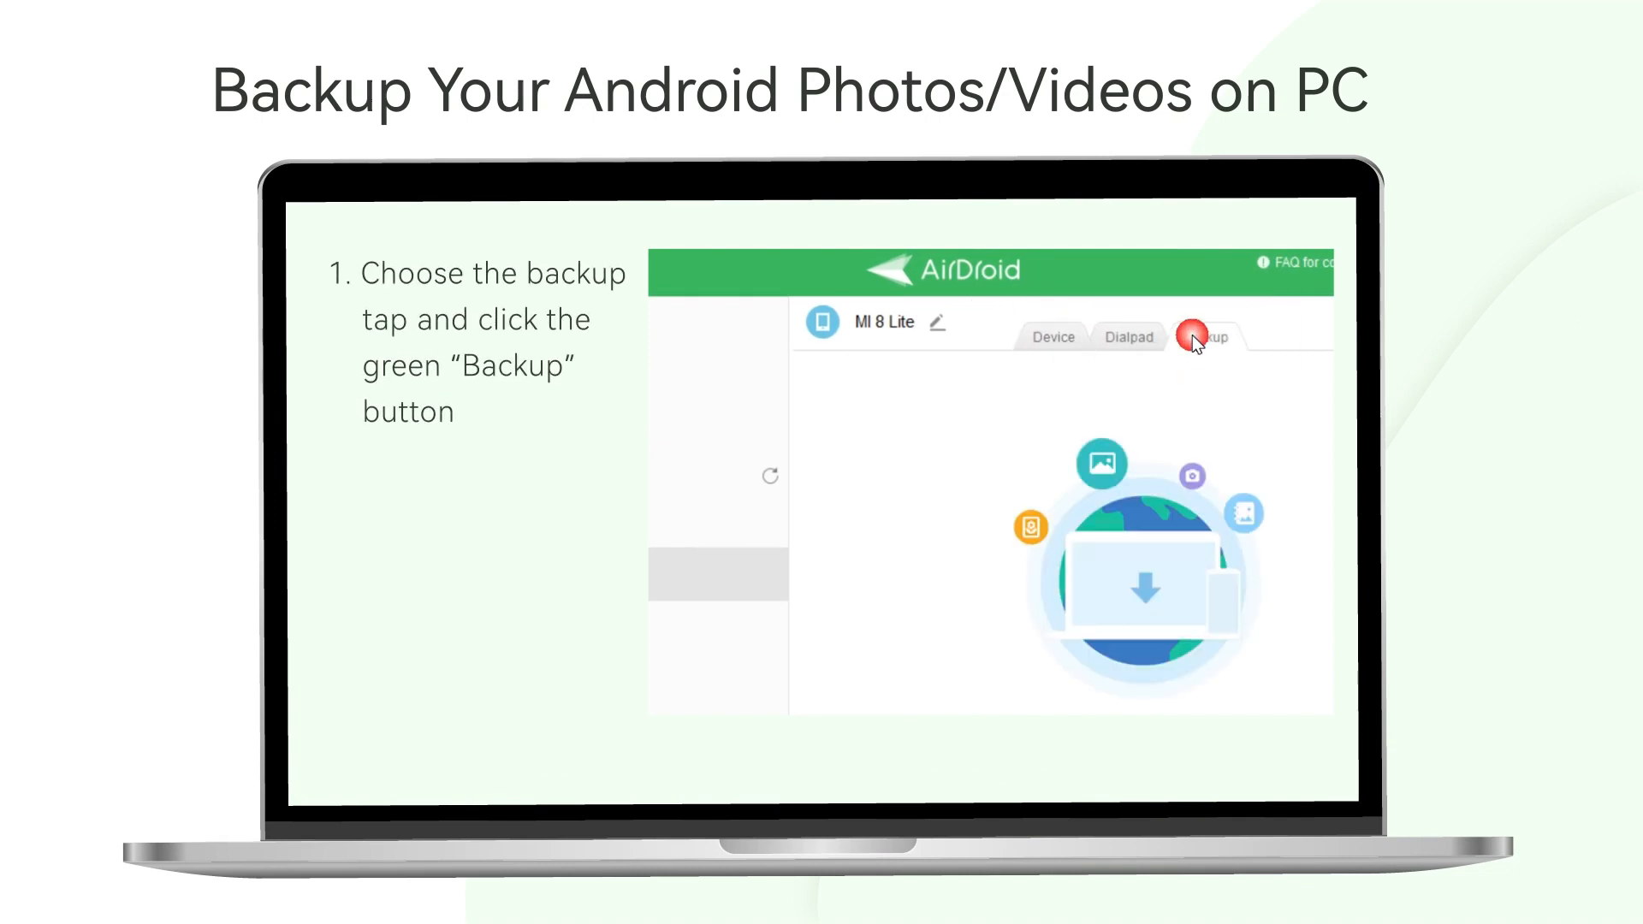
click(1204, 337)
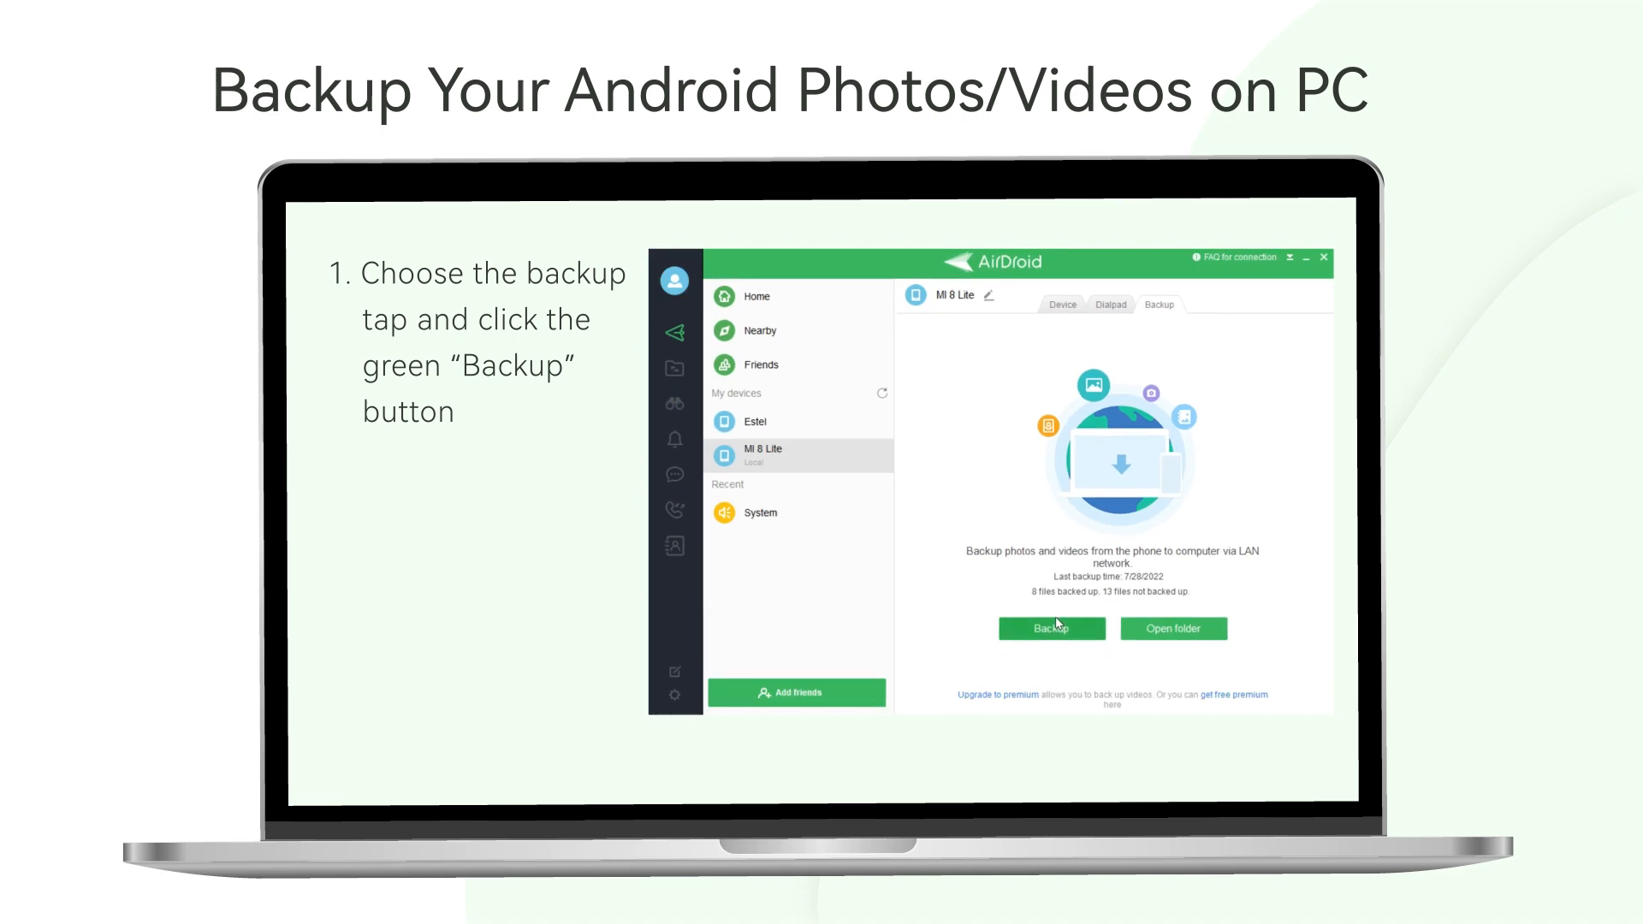
click(1050, 628)
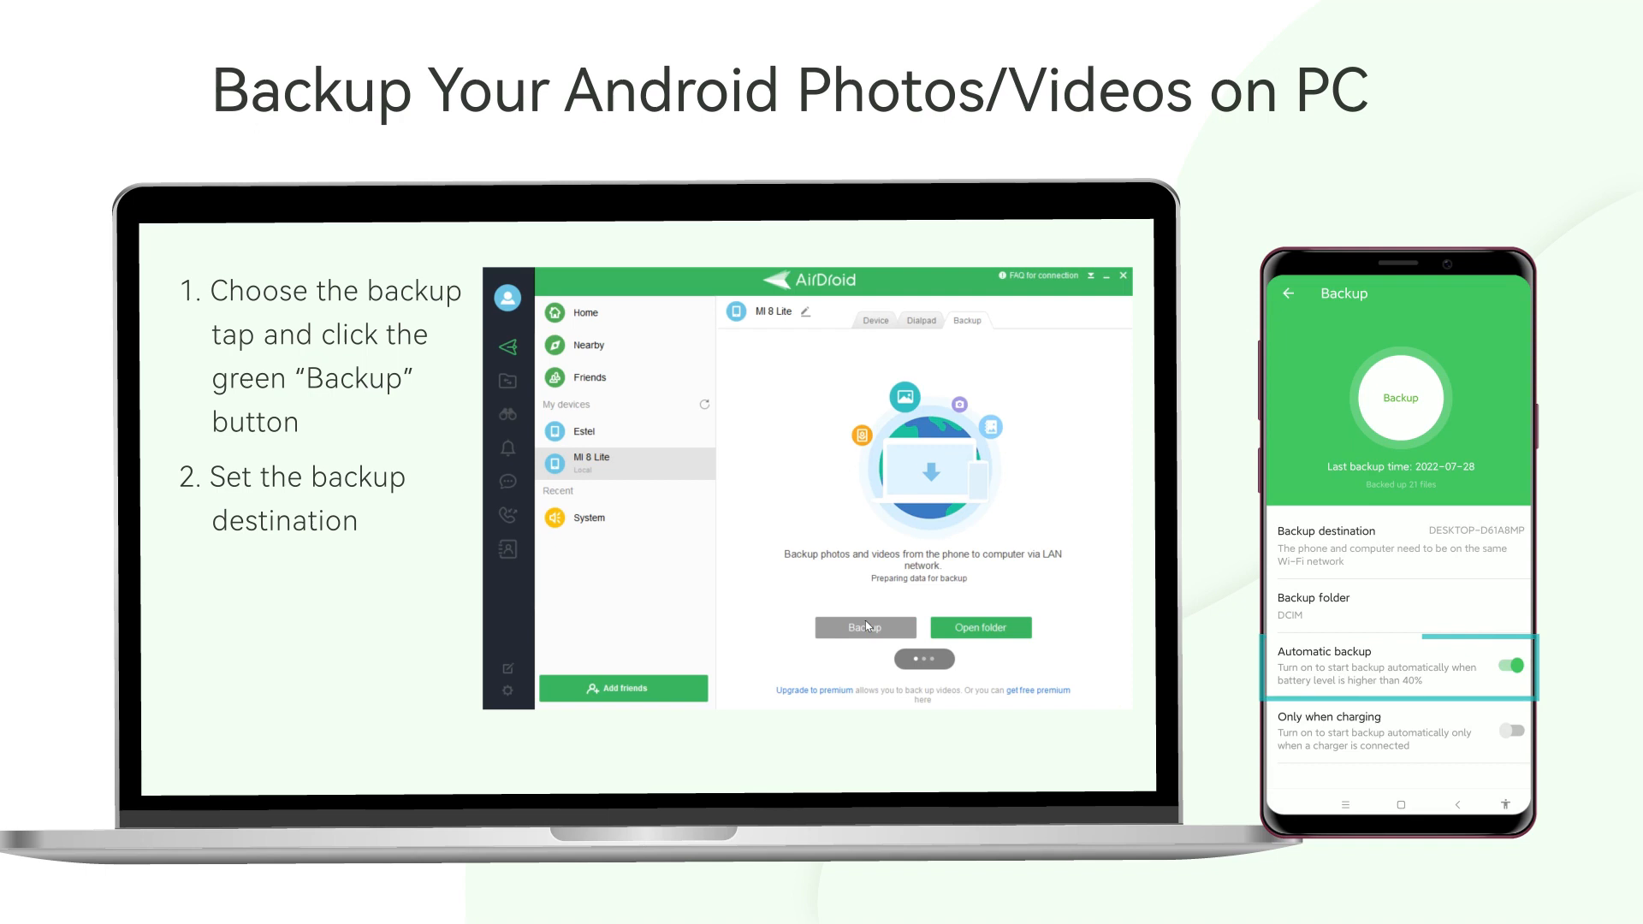
click(862, 626)
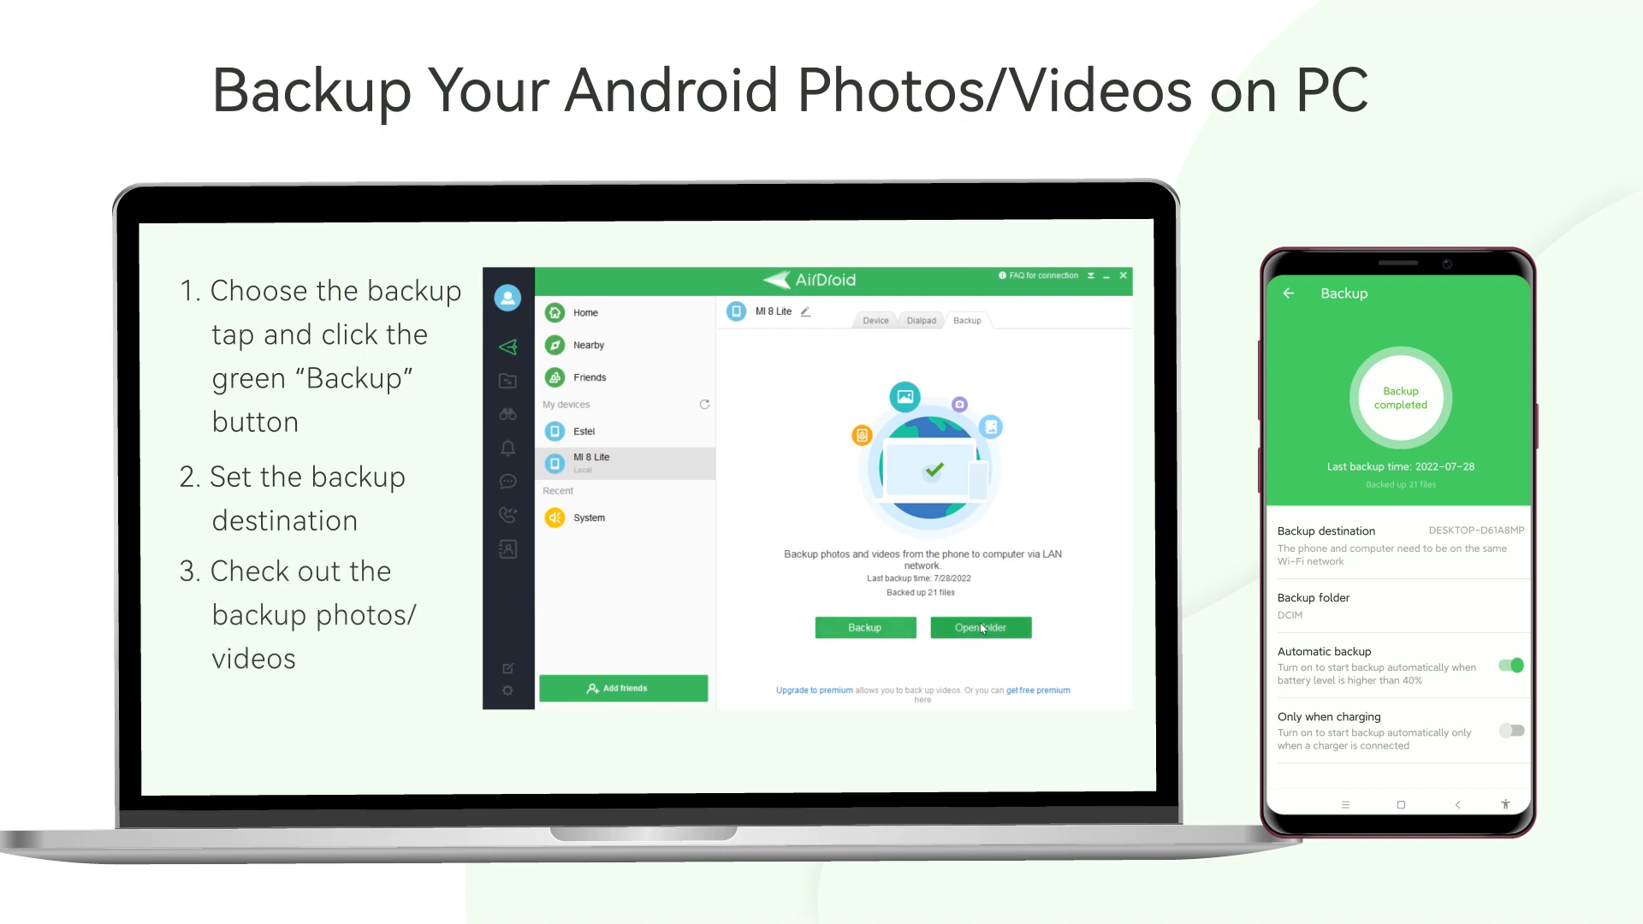
View the backup folder containing the Camera and Screenshots folders.
click(979, 626)
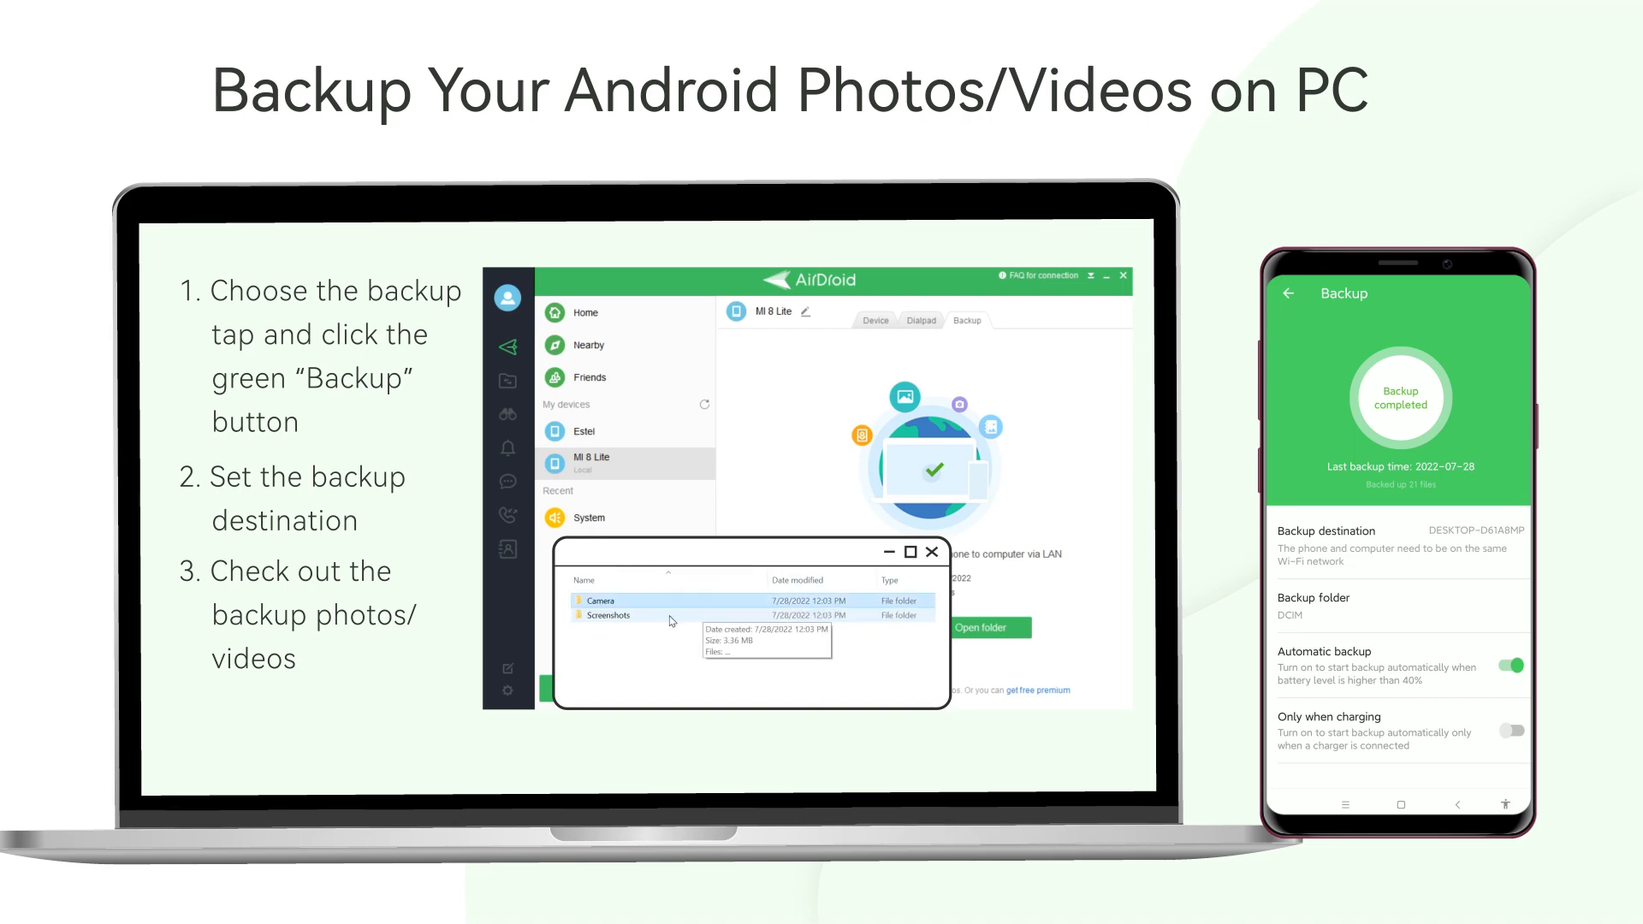
double_click(599, 601)
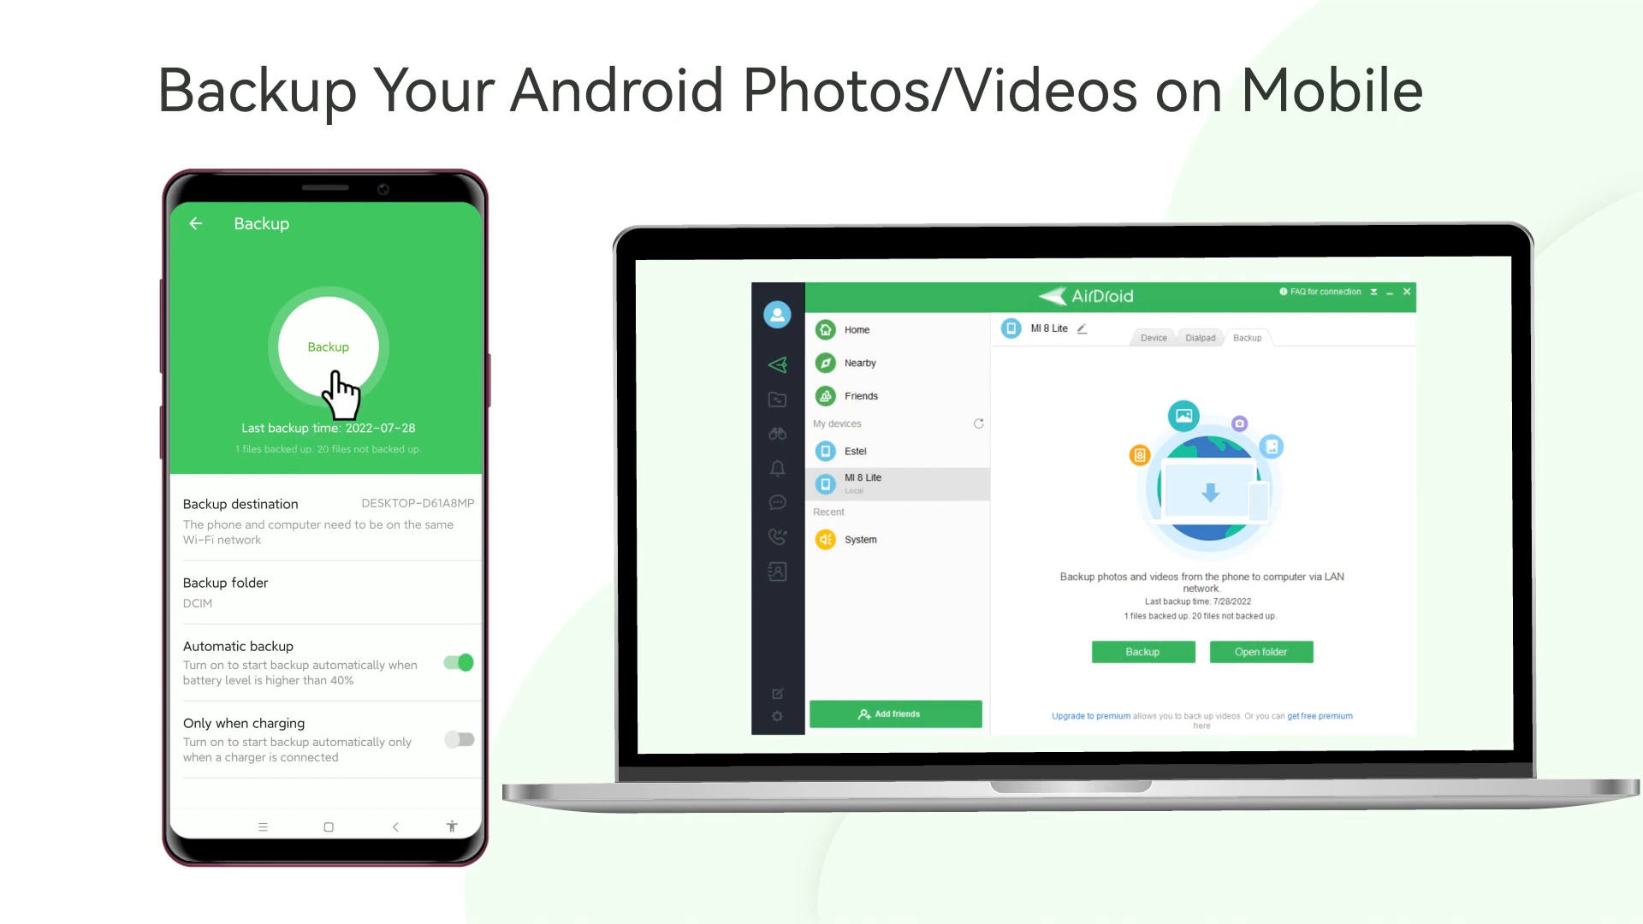
Launch a backup to the desktop computer from the phone's Backup screen.
click(328, 347)
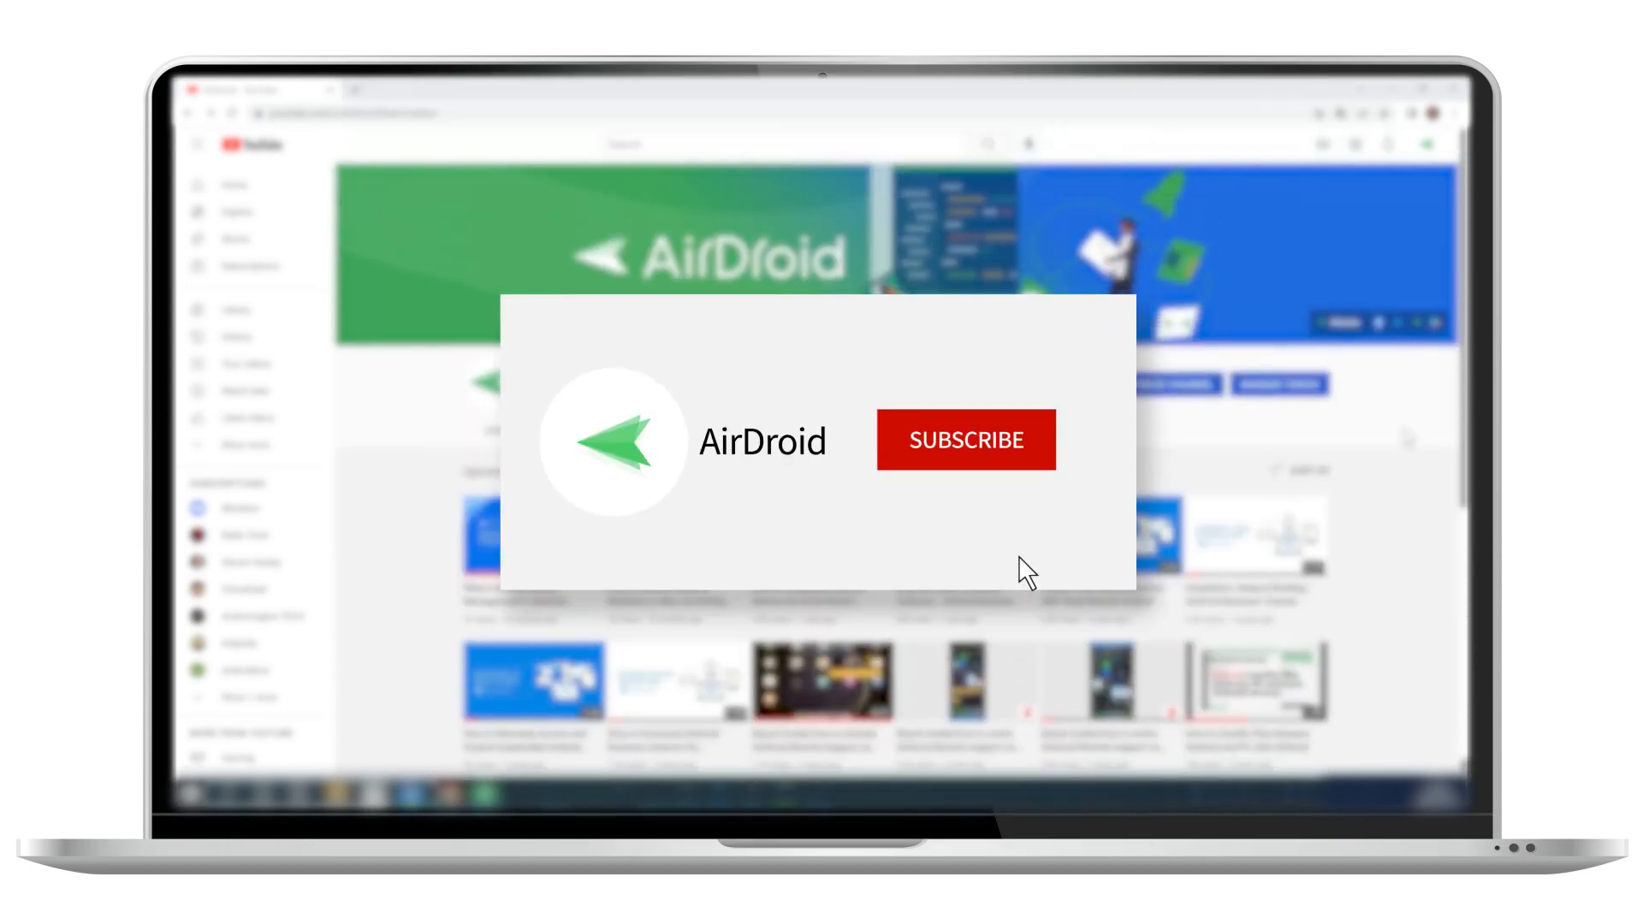
Subscribe to the AirDroid YouTube channel.
click(963, 440)
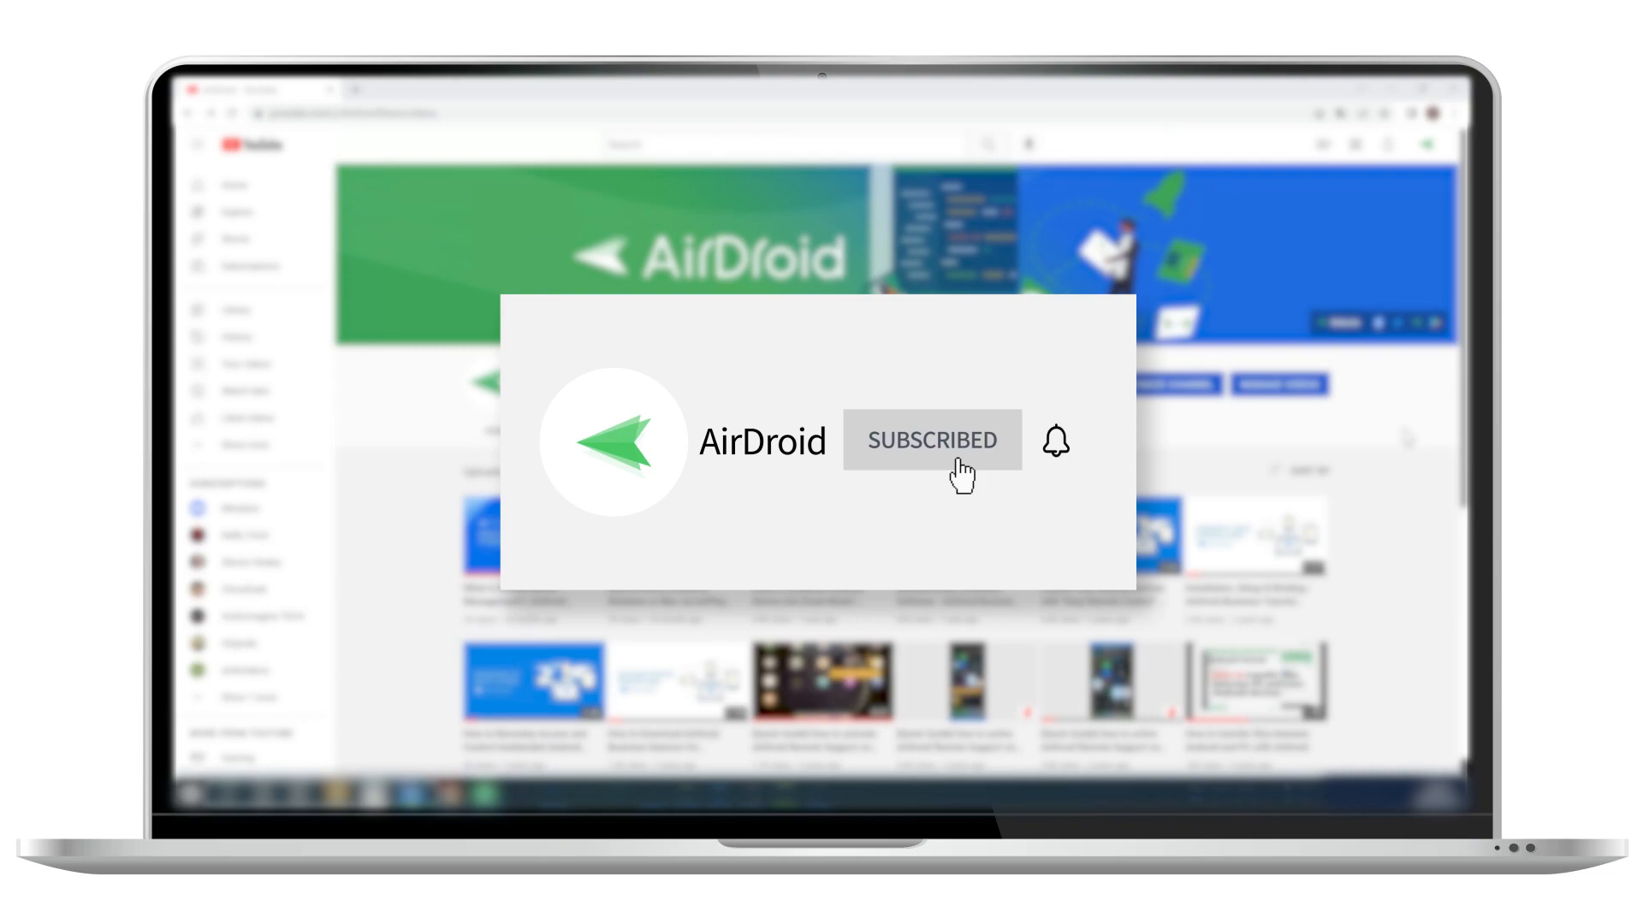